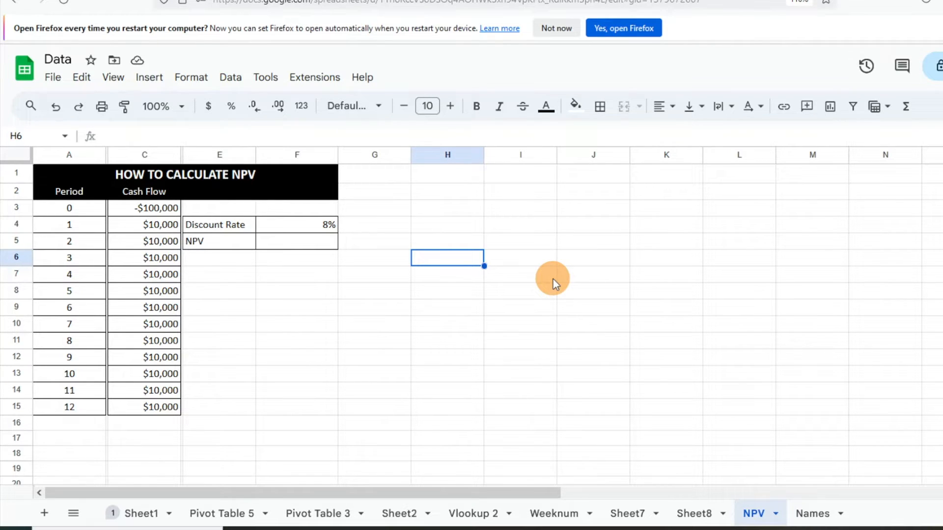
mouse_move(65, 345)
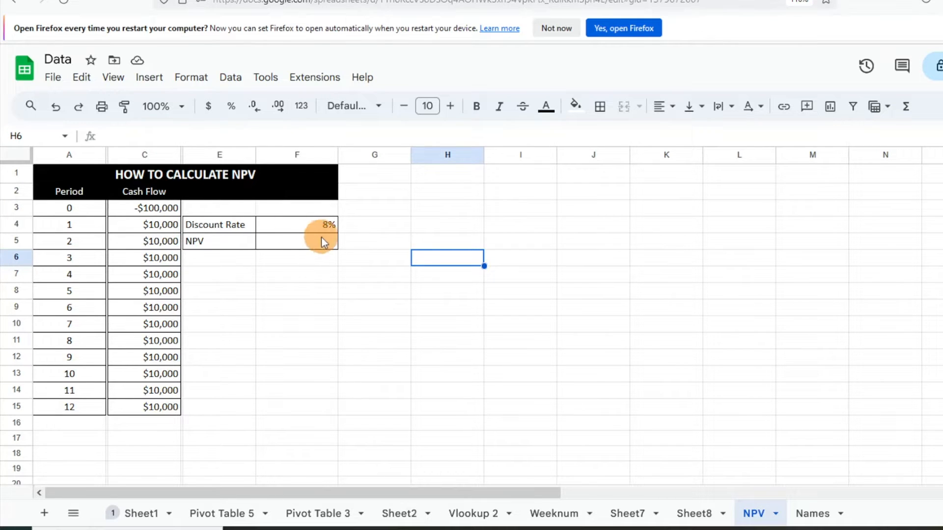
mouse_move(292, 233)
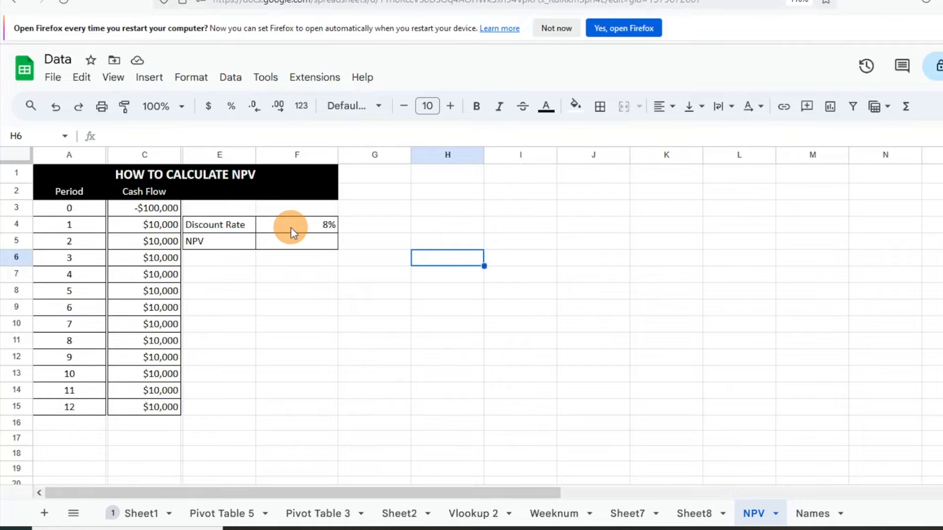
Enter =NPV(F4,C4:C15)+C3 in F5, referencing the rate, twelve cash flows and the C3 investment.
left_click(295, 241)
type("=")
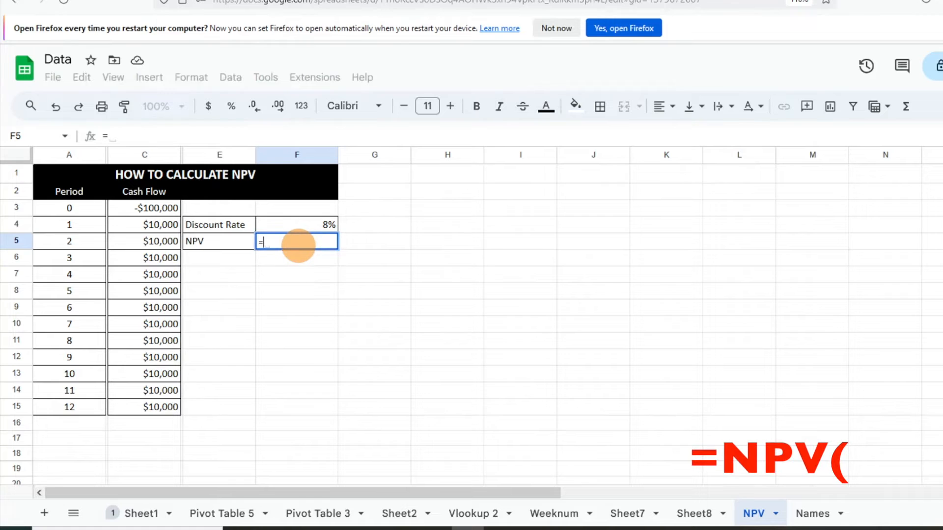
type("NPV(F4")
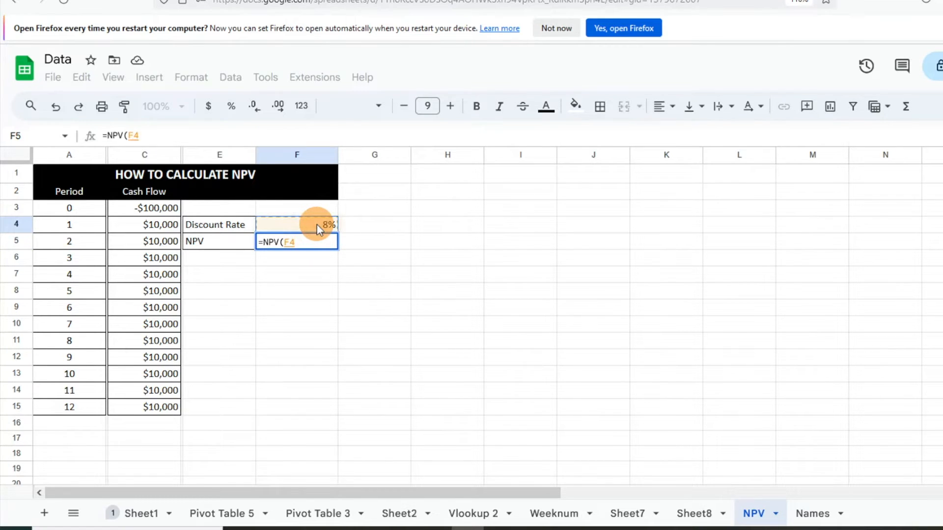
type(",")
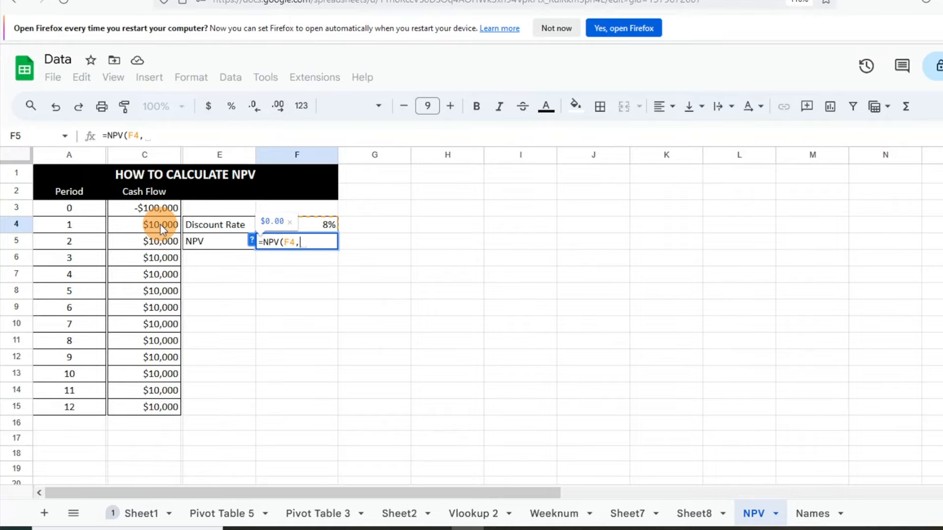
left_click(144, 224)
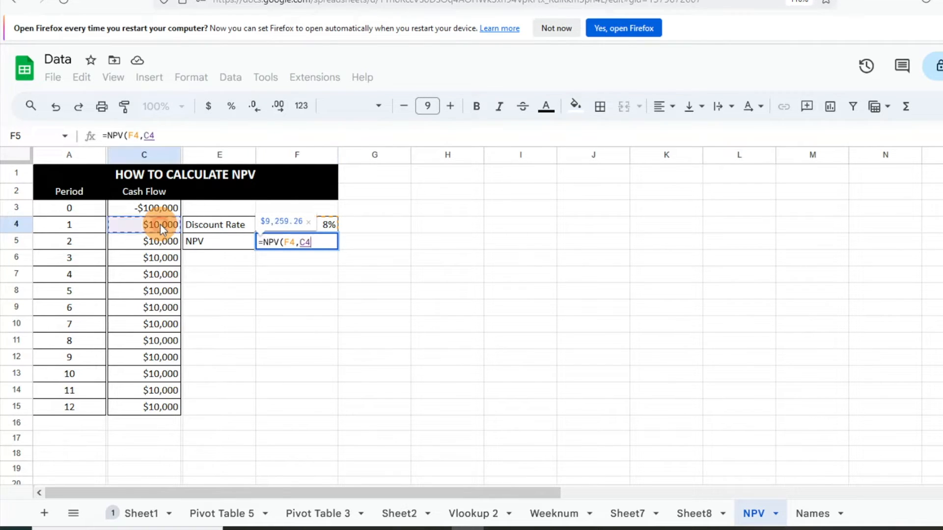
left_click_drag(160, 224, 144, 407)
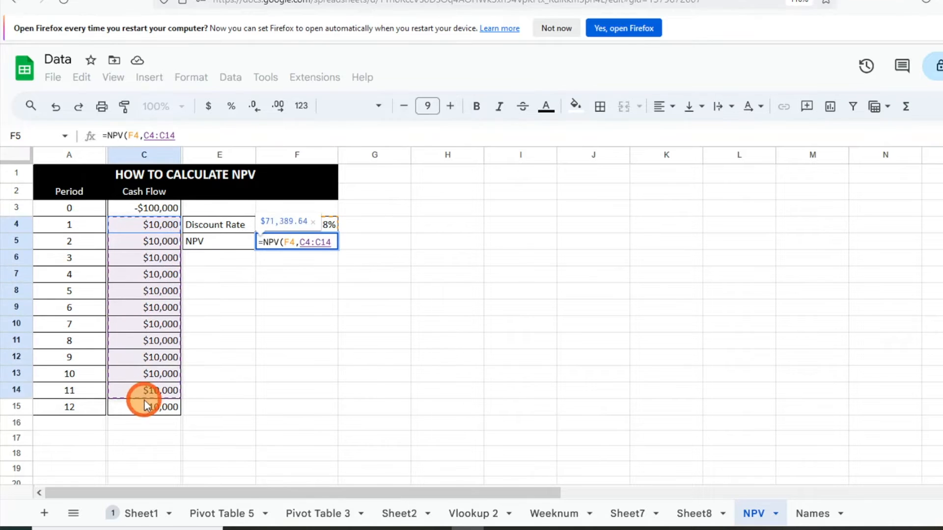
left_click_drag(144, 398, 143, 406)
type("5)+")
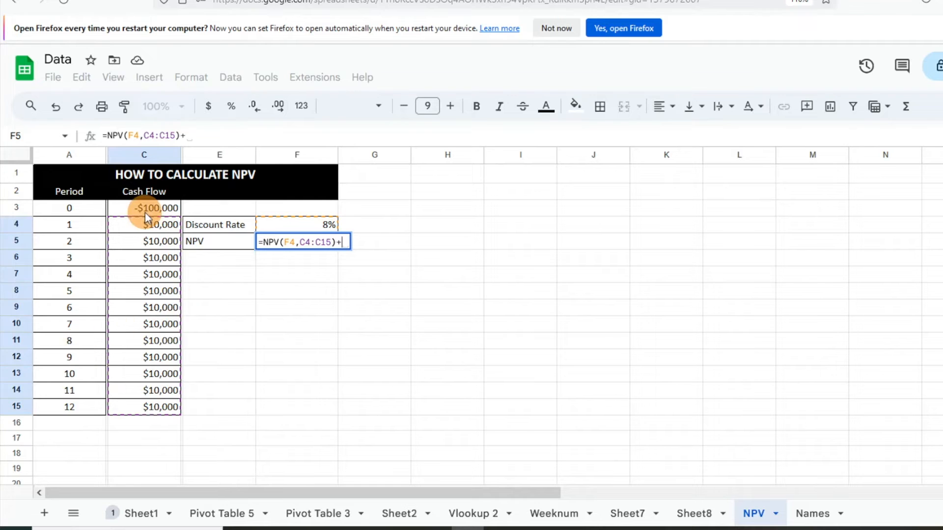
left_click(143, 208)
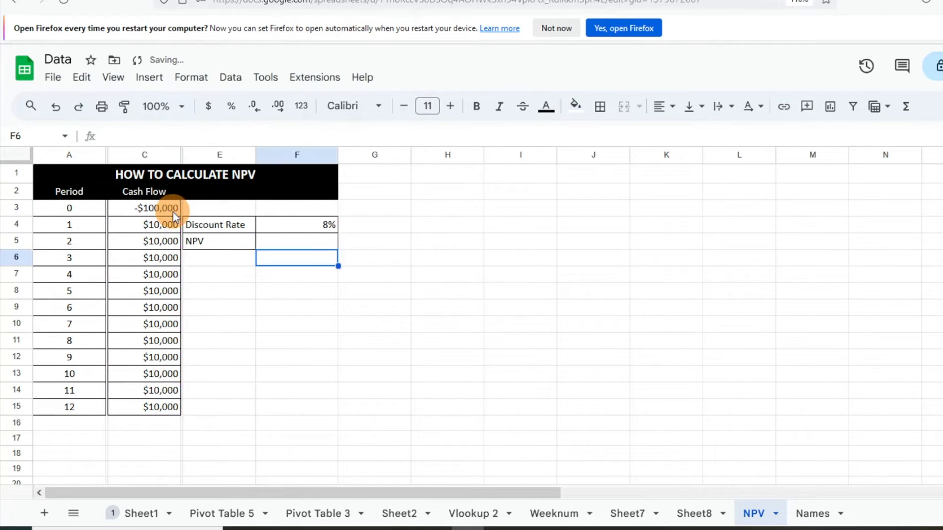
Commit the formula so F5 shows an NPV of -$24,639.22 at the 8% rate.
key("Enter")
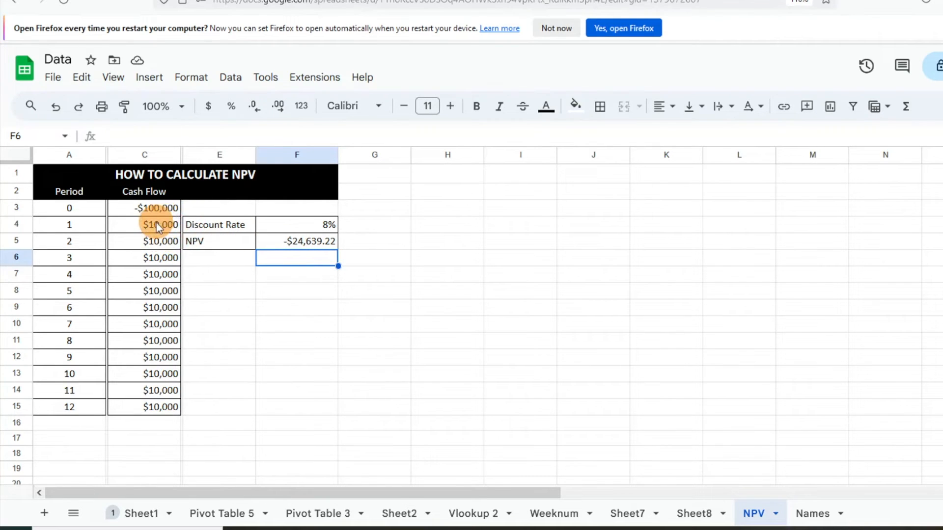
Set C4 to $15,000 and fill it down through C15, raising the NPV to $13,041.17.
left_click(143, 224)
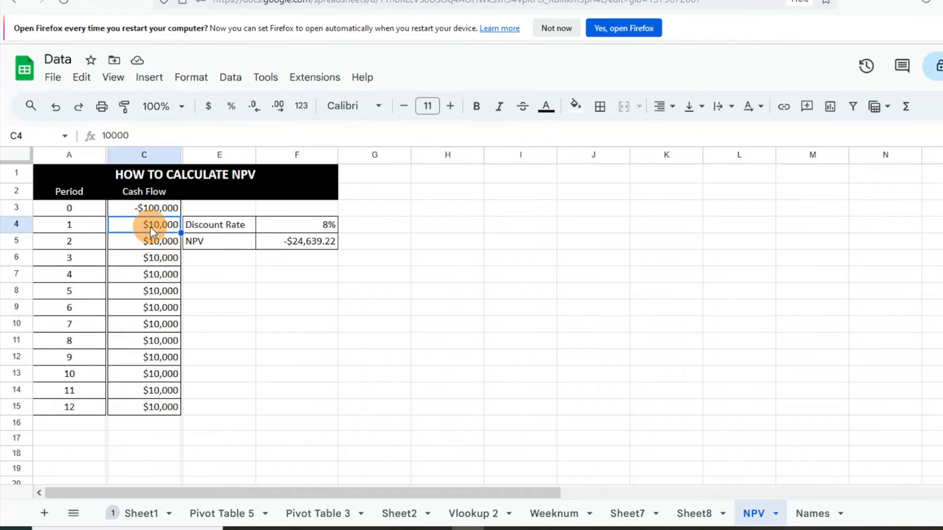
type("15000")
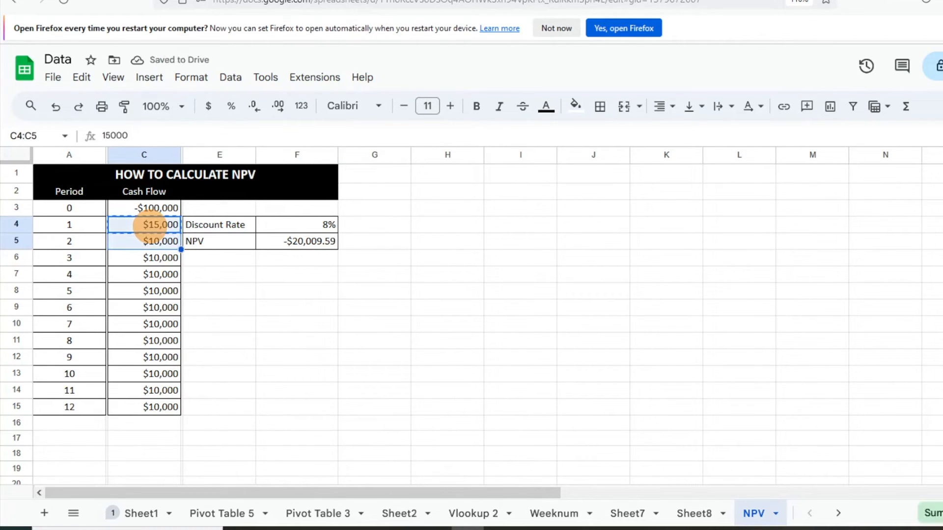
left_click_drag(160, 223, 160, 406)
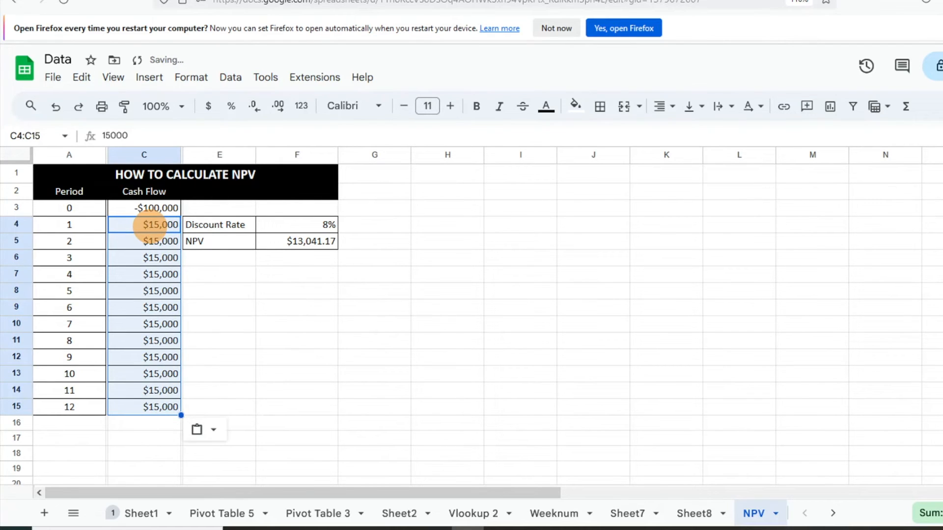
left_click(219, 155)
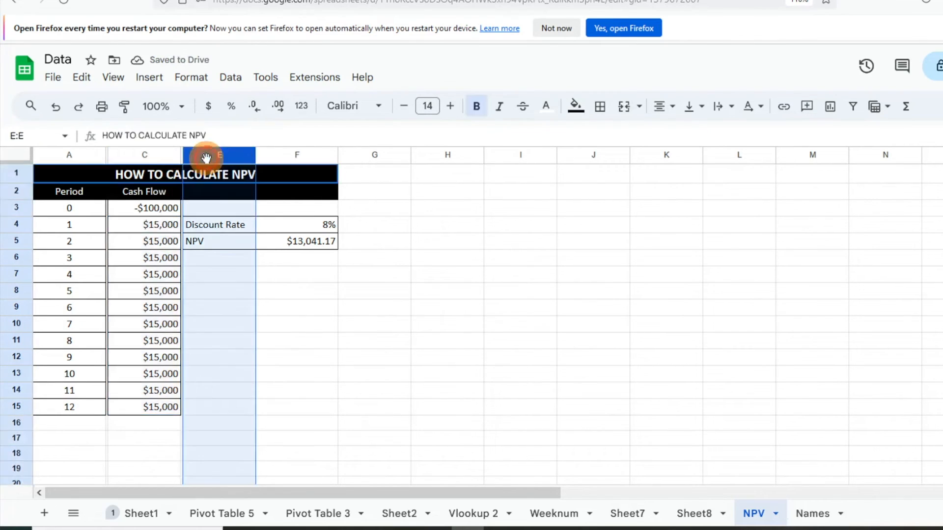
left_click(296, 274)
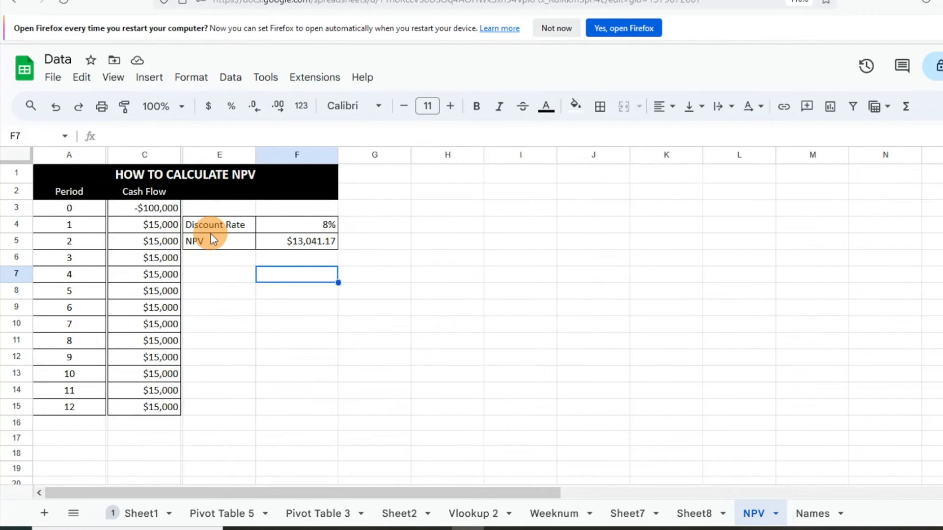
mouse_move(330, 227)
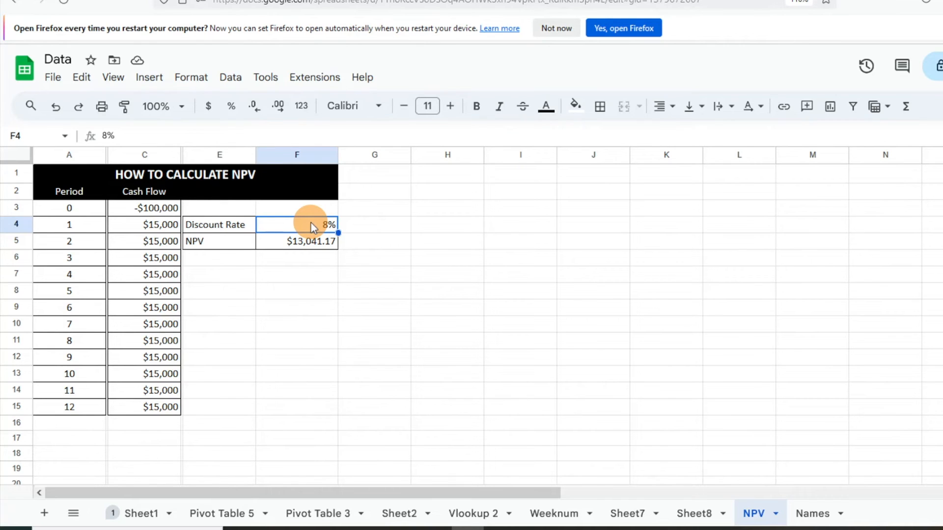
Set the F4 discount rate to 10% (NPV $2,205.38), then to 12% (NPV -$7,084.39).
type("10%")
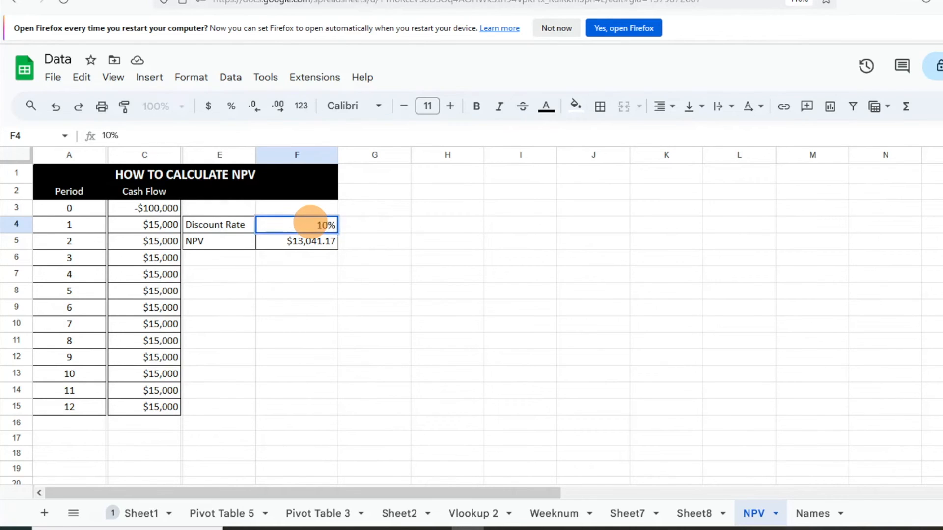
left_click(297, 242)
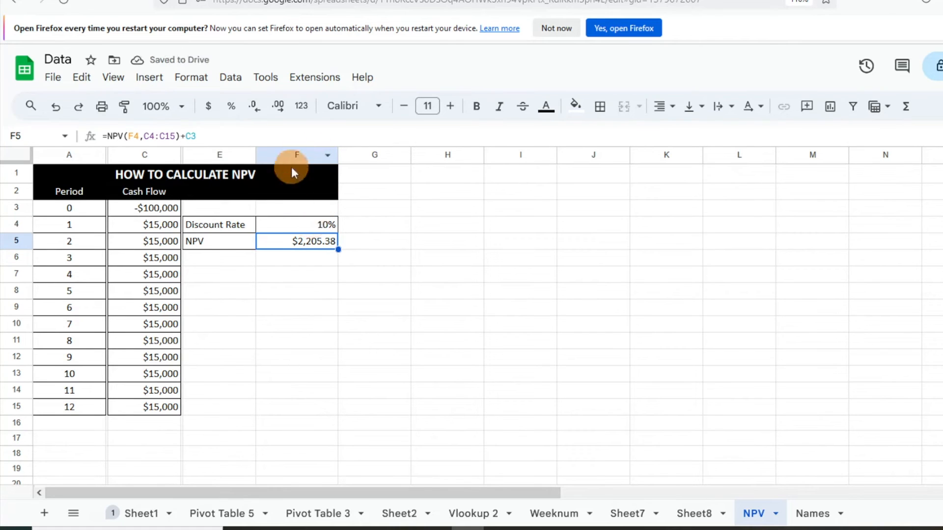
left_click(295, 223)
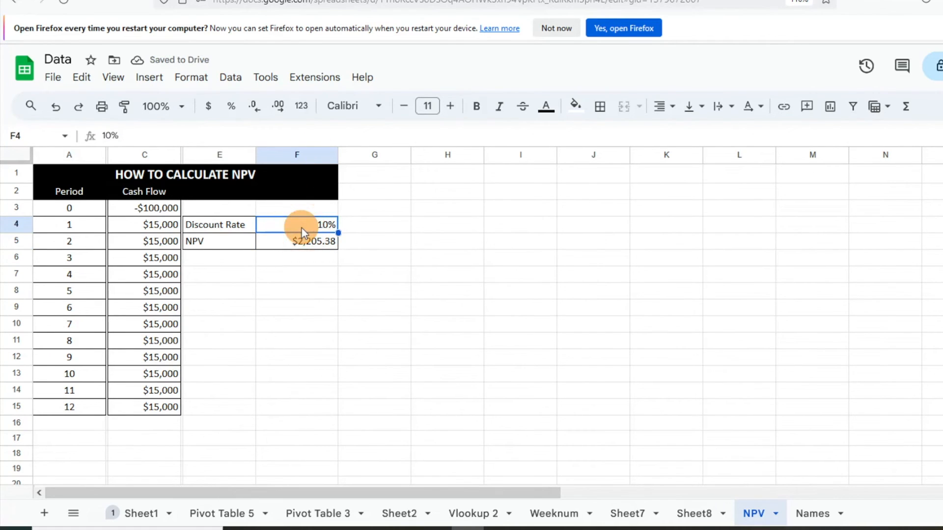
type("12%")
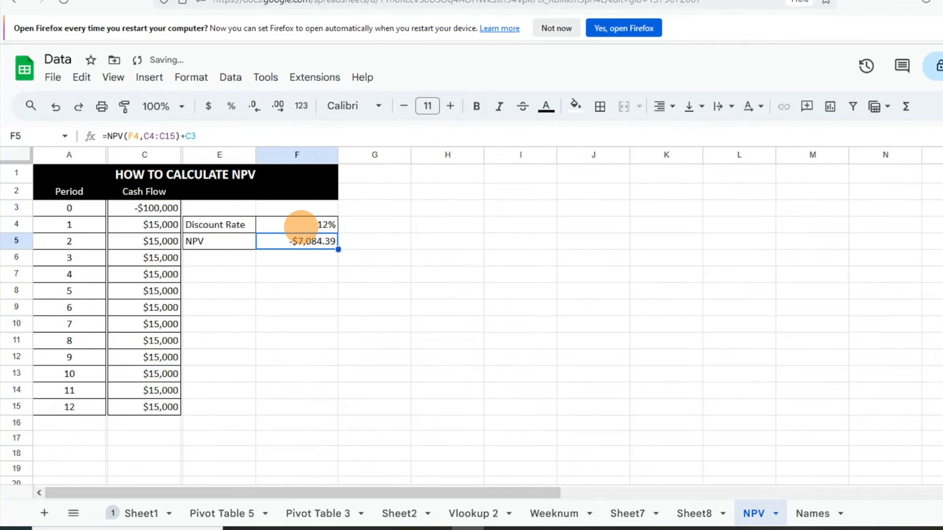